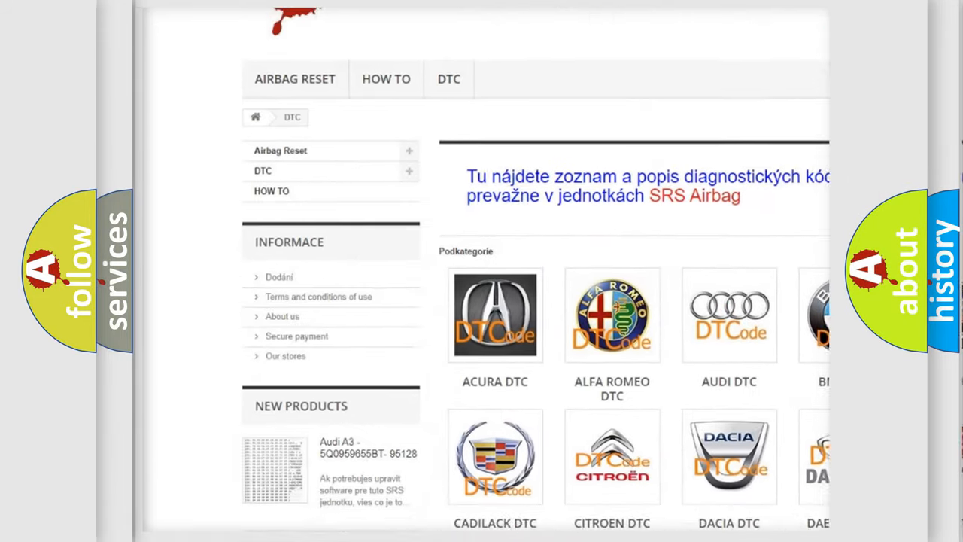
# Step: Scroll past the DTC brand catalogue page to the long list of B-series trouble codes
pyautogui.scroll(-3)
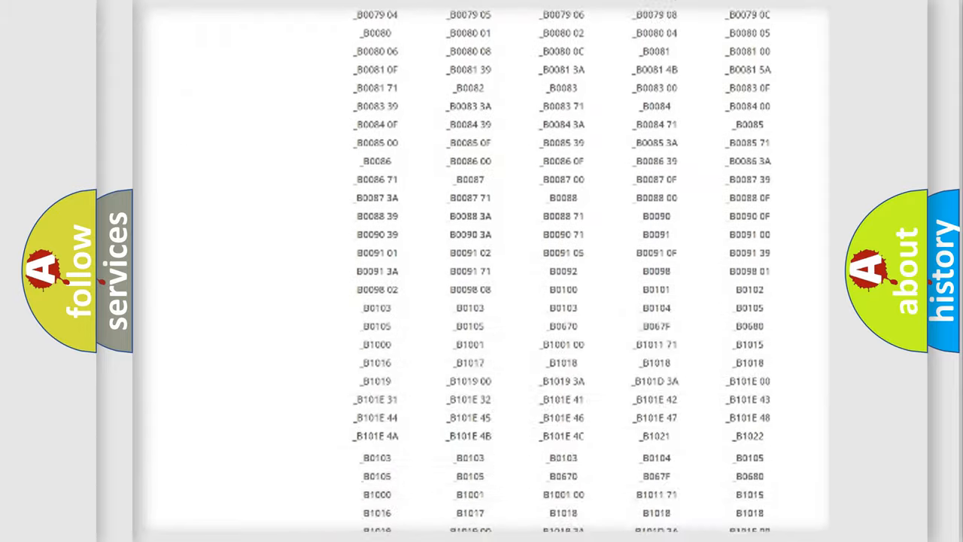
pyautogui.scroll(-3)
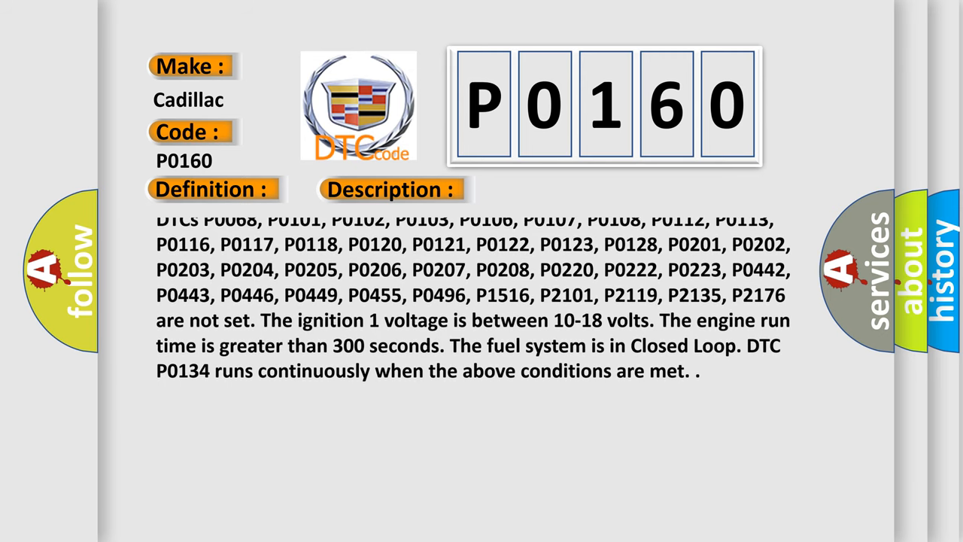
# Step: Scroll the P0160 description up through the enabling conditions until the description area is empty
pyautogui.scroll(3)
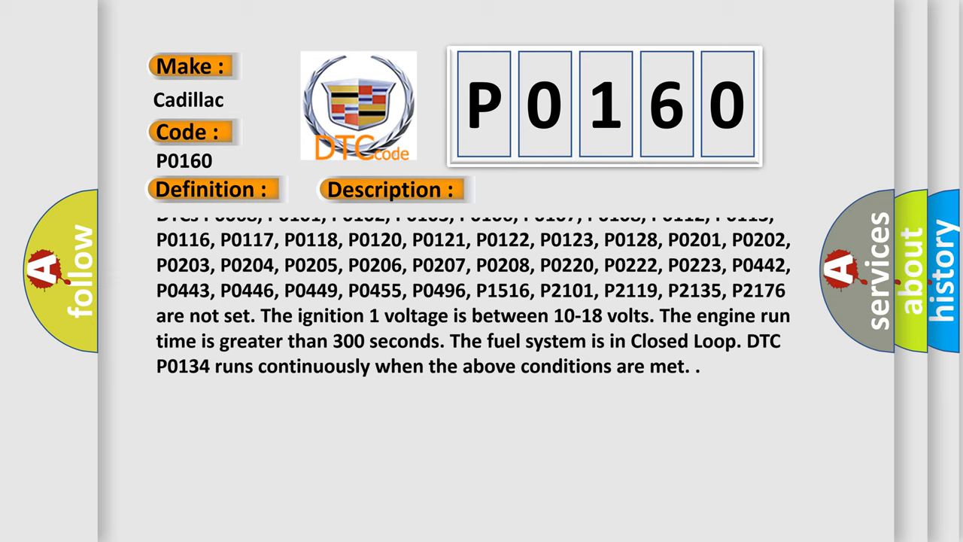
pyautogui.scroll(3)
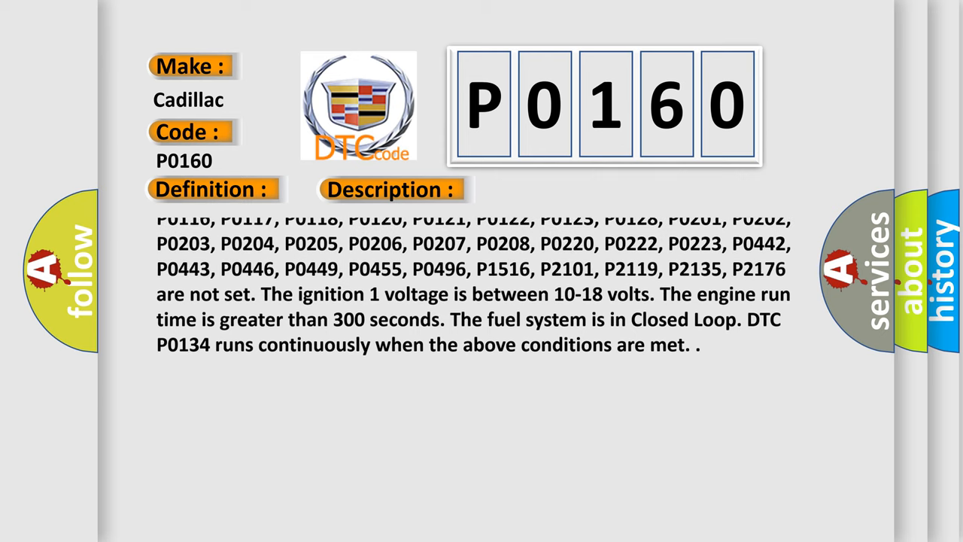
pyautogui.scroll(3)
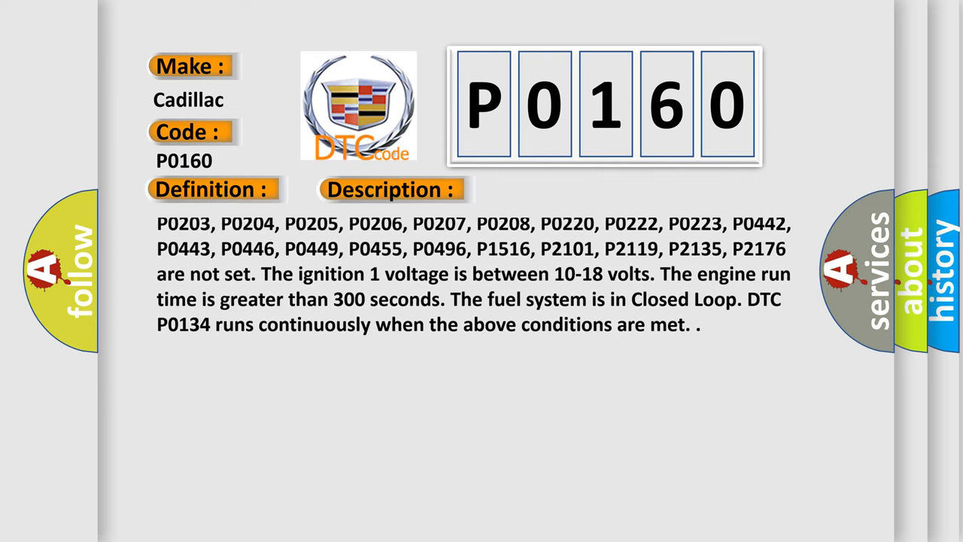
pyautogui.scroll(3)
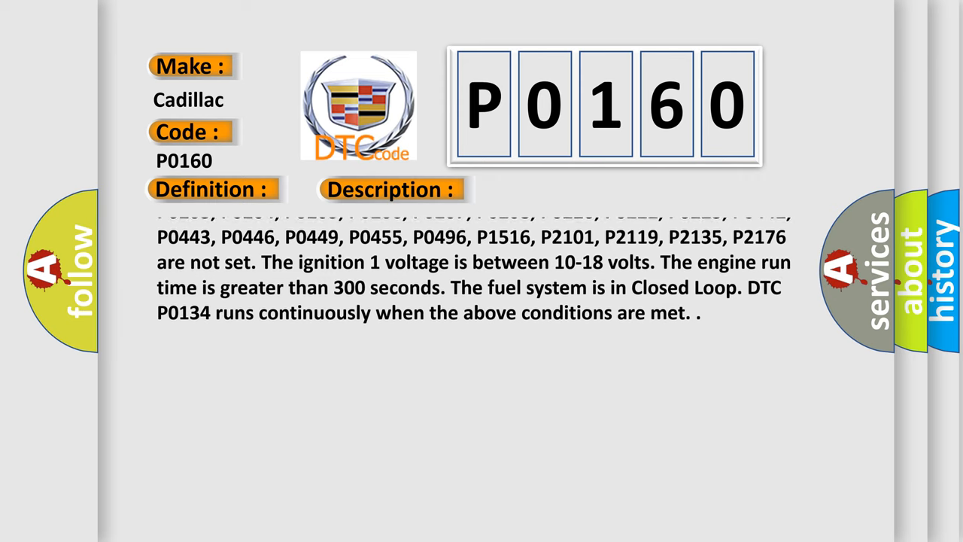
pyautogui.scroll(3)
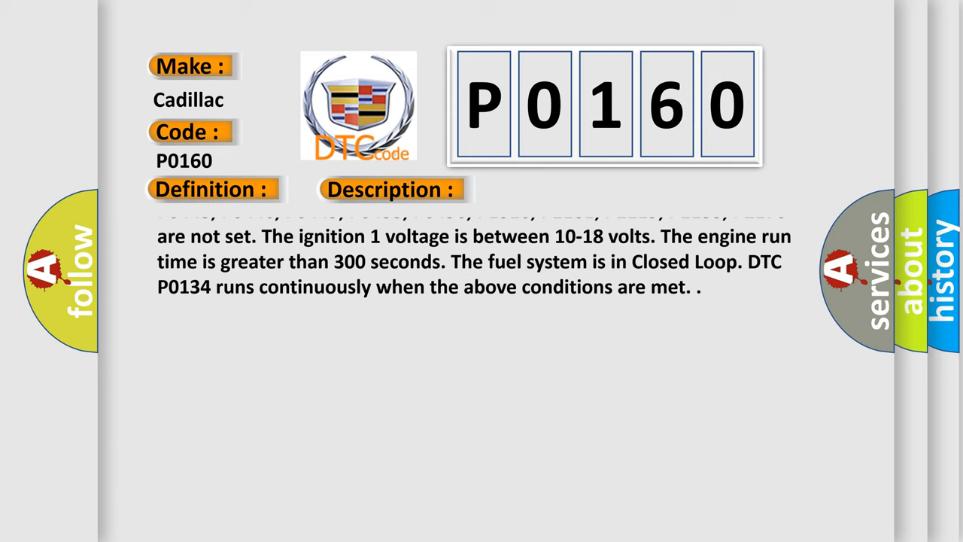
pyautogui.scroll(3)
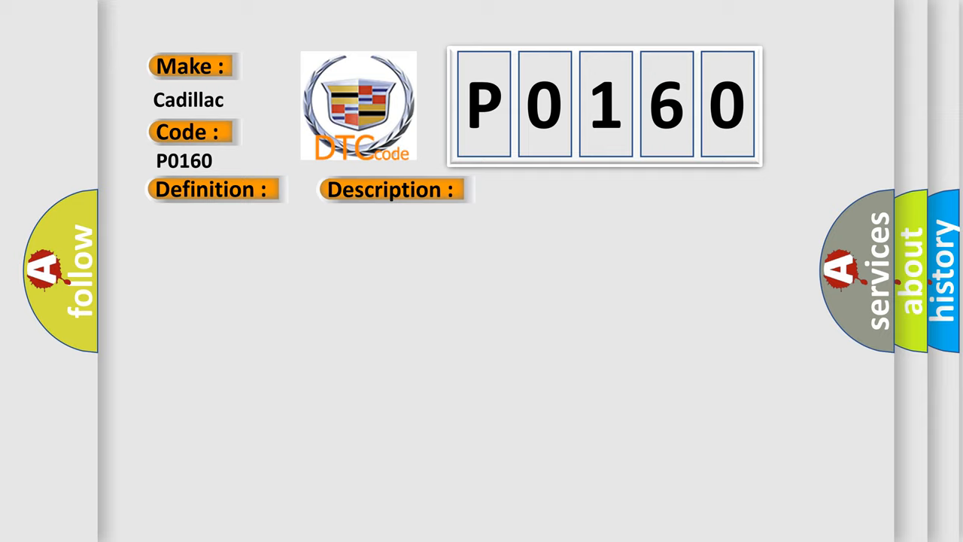
# Step: Advance the slide to reveal the Cause section starting with the HO2S 2 voltage condition
pyautogui.click(391, 189)
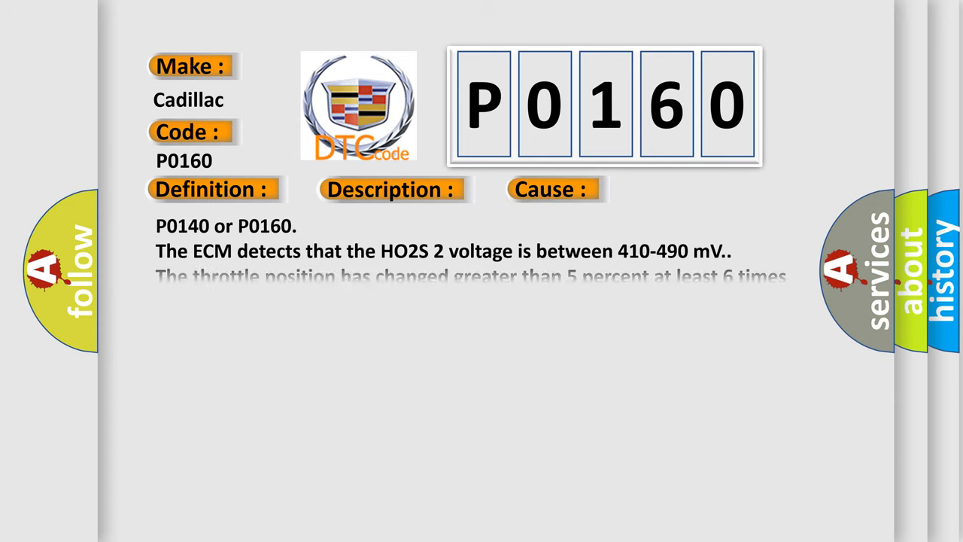